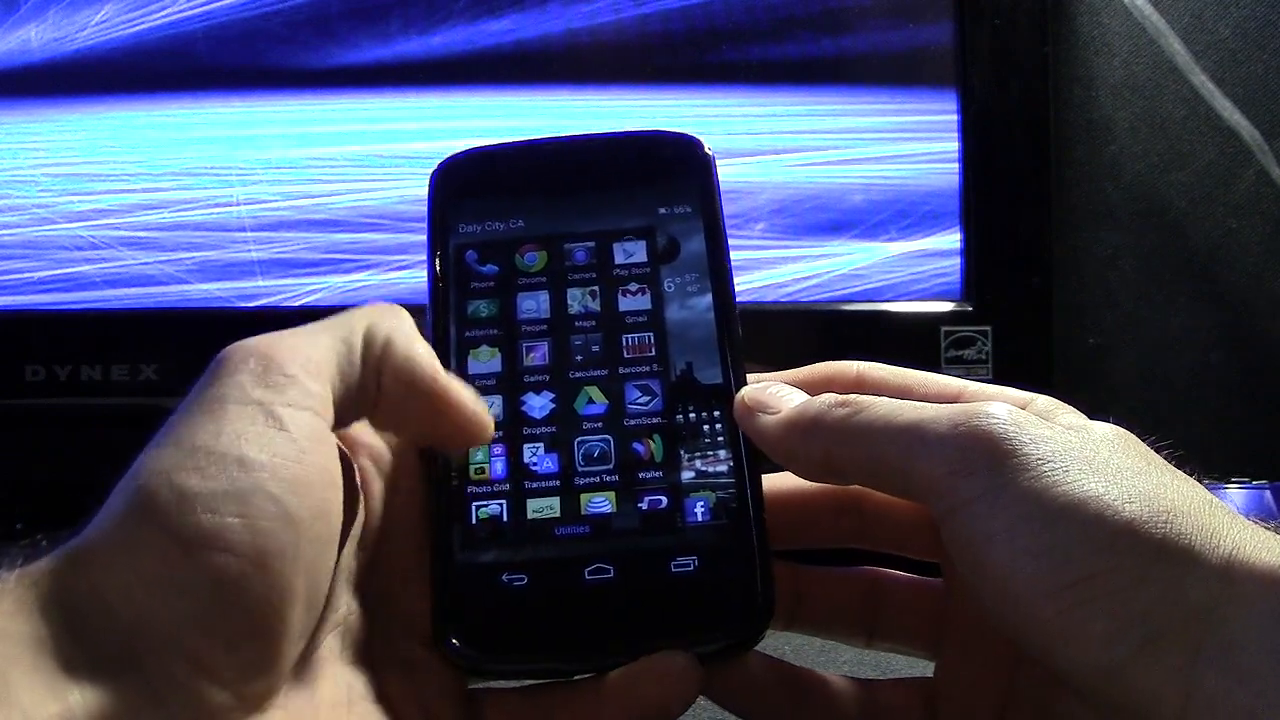
Scroll and open local storage in ES File Explorer to reach icsjb_bootanimation.zip
scroll(down, 3)
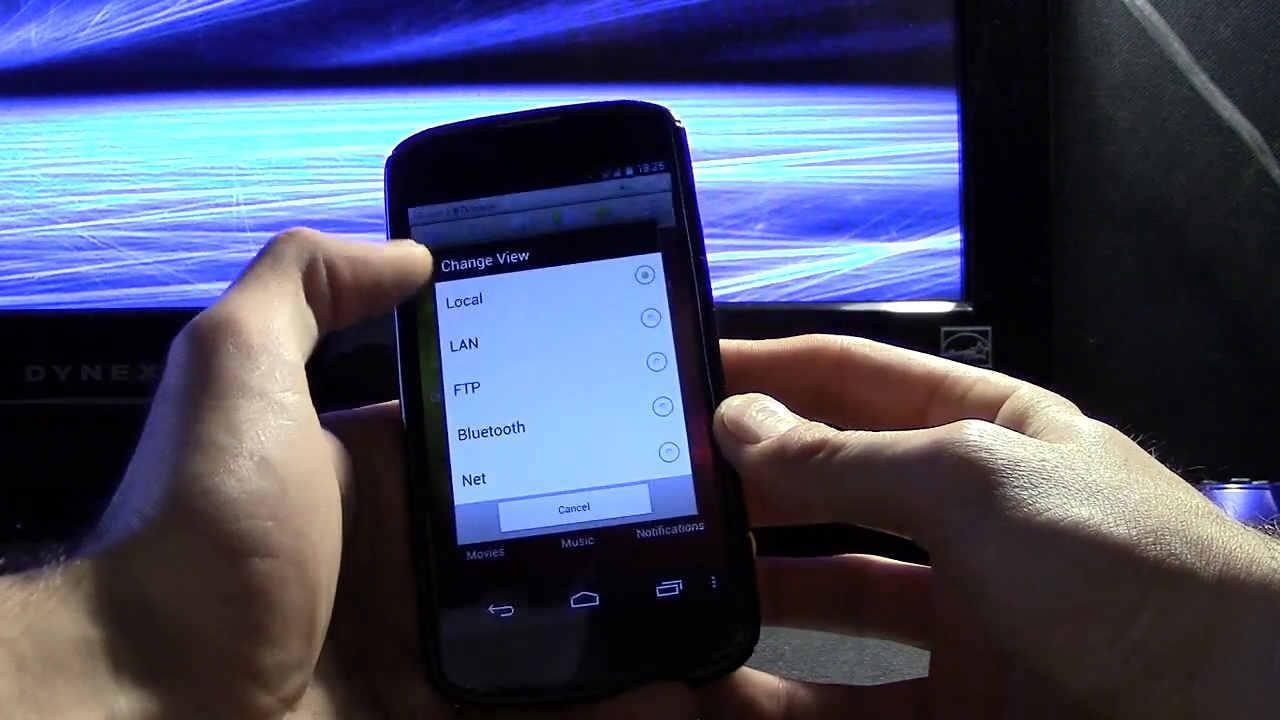
click(463, 344)
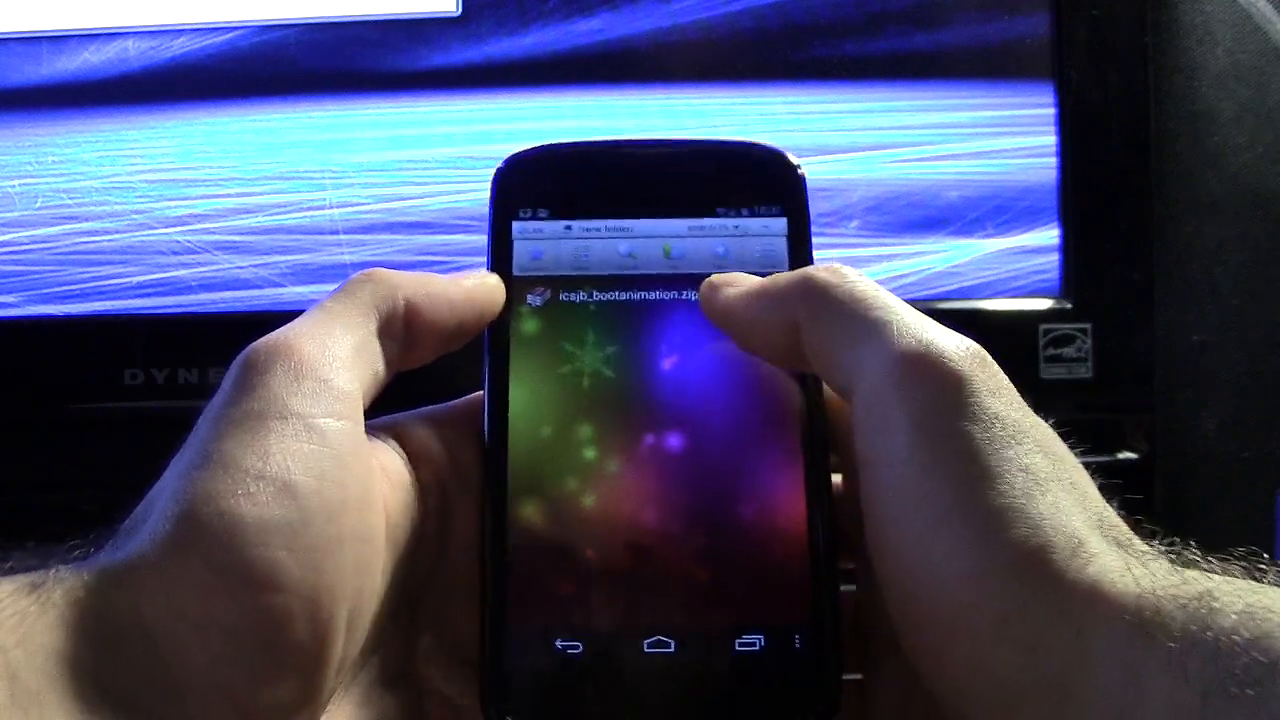
Switch ES File Explorer to Local view and scroll through the /sdcard folders
click(640, 292)
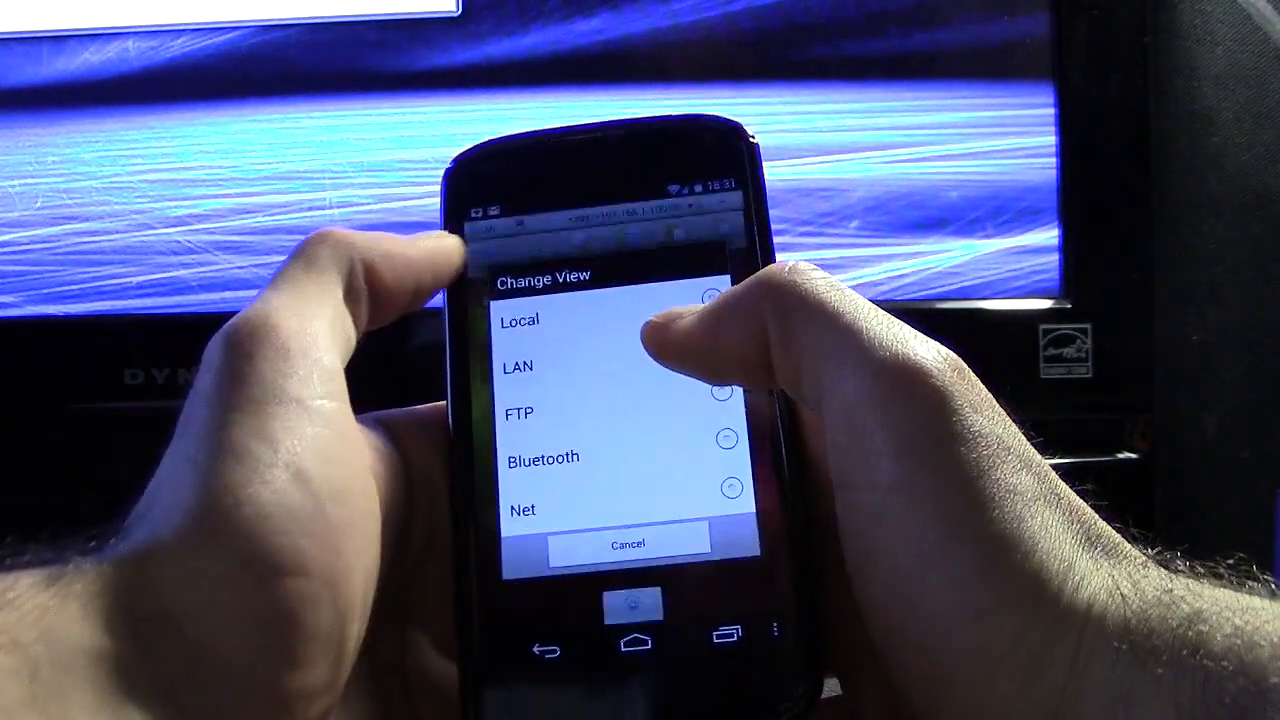
click(520, 320)
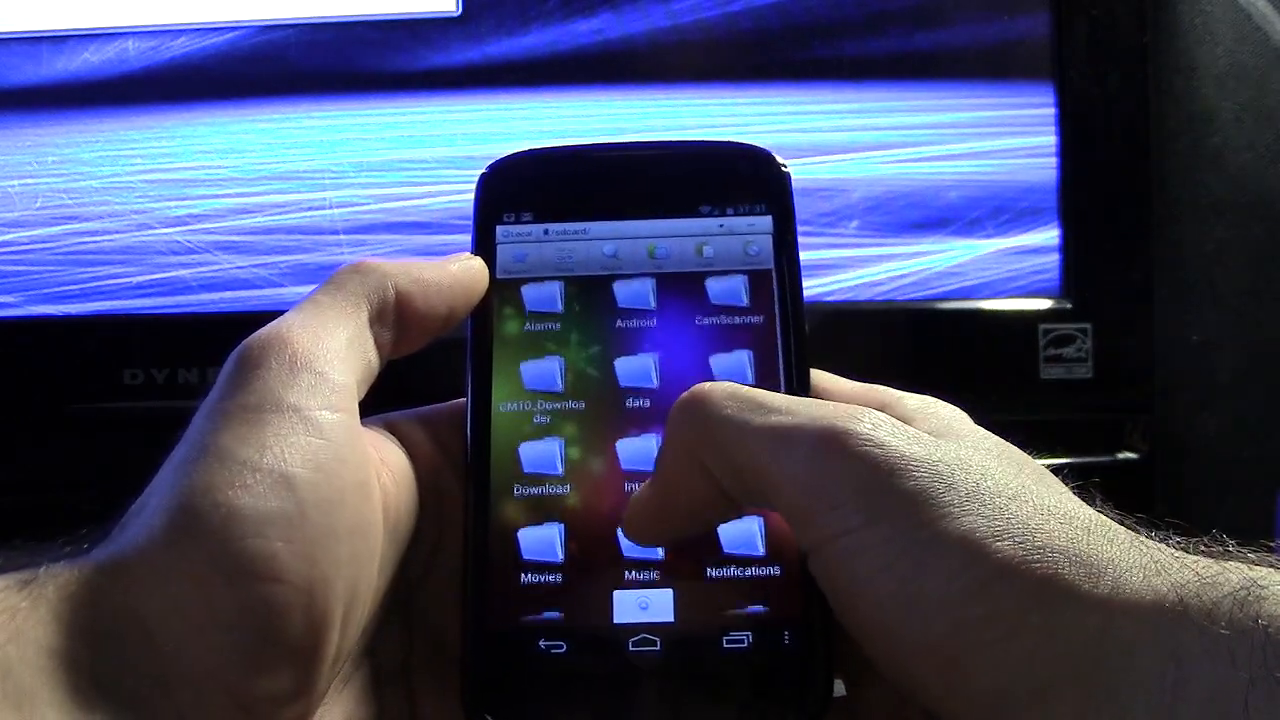
scroll(down, 3)
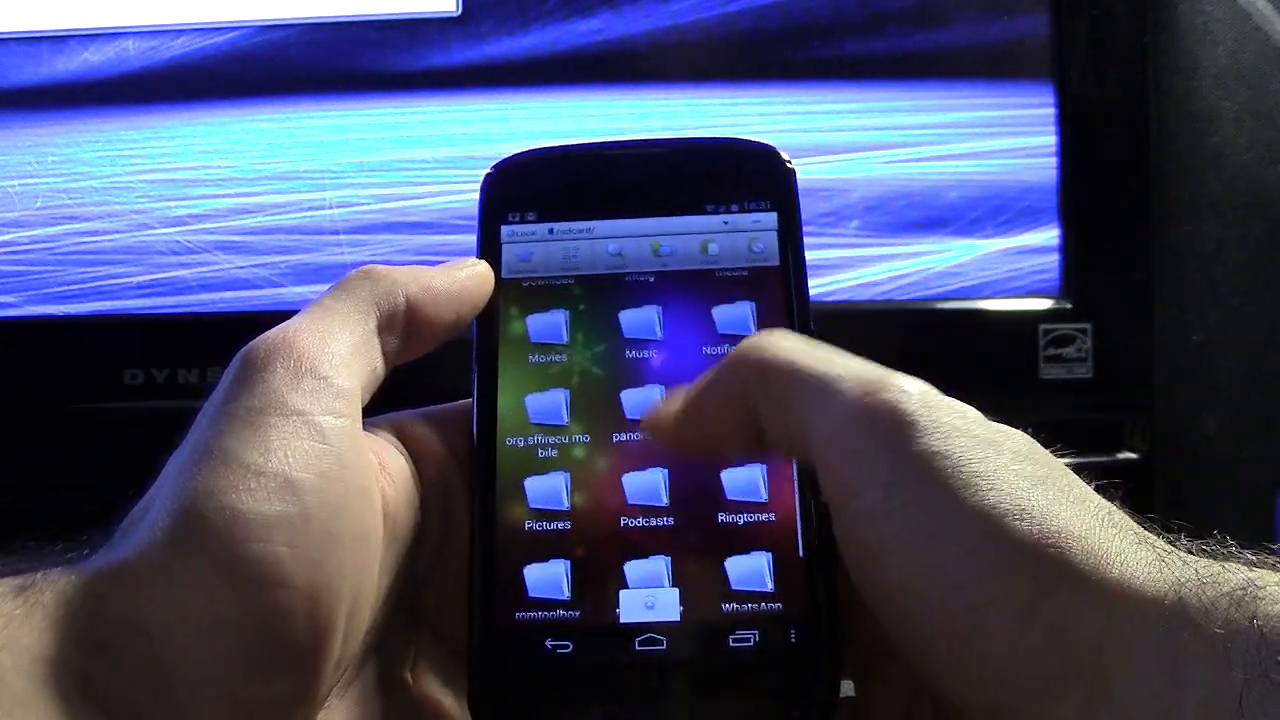
scroll(down, 3)
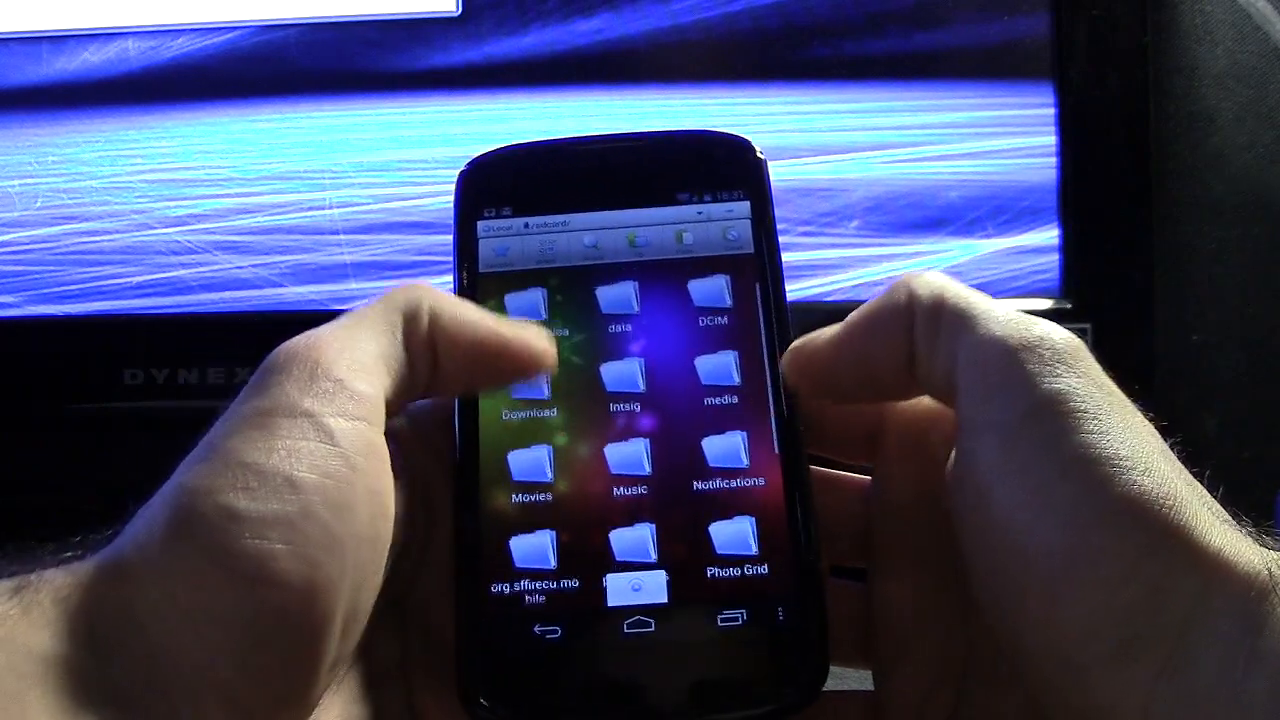
scroll(down, 3)
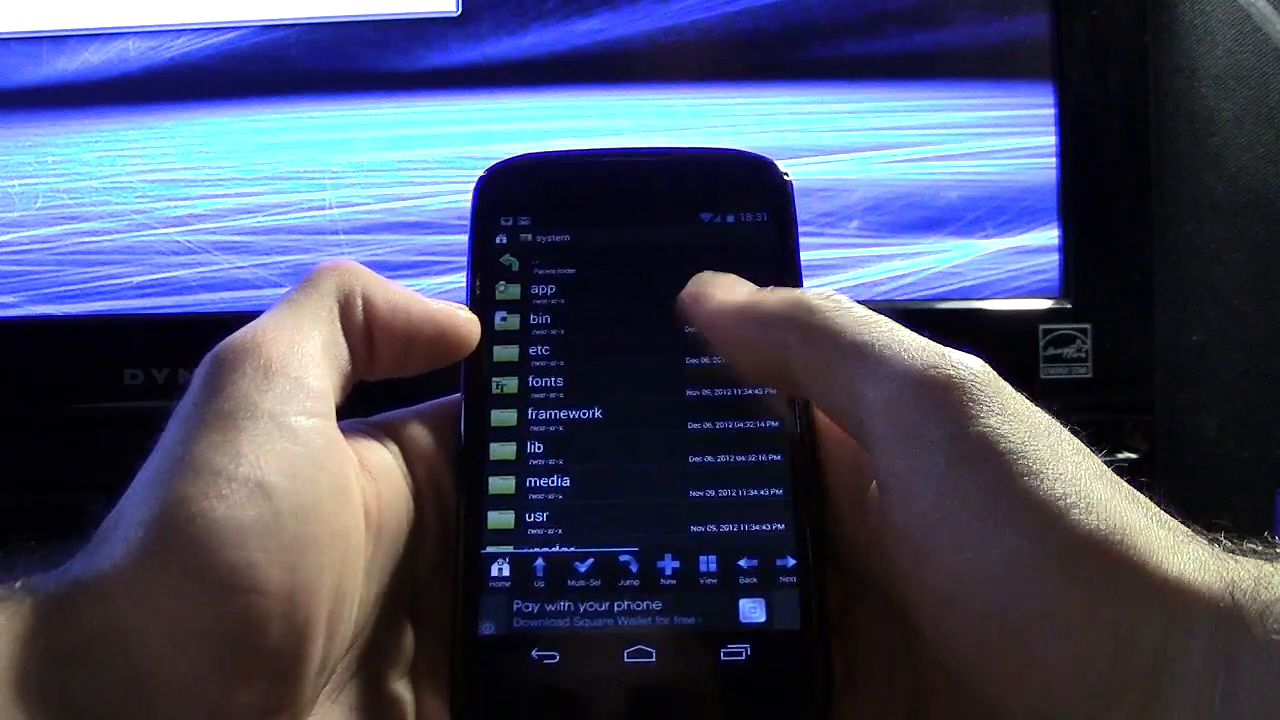
Open /system/media in Root Browser Lite to reach bootanimation.zip
click(547, 481)
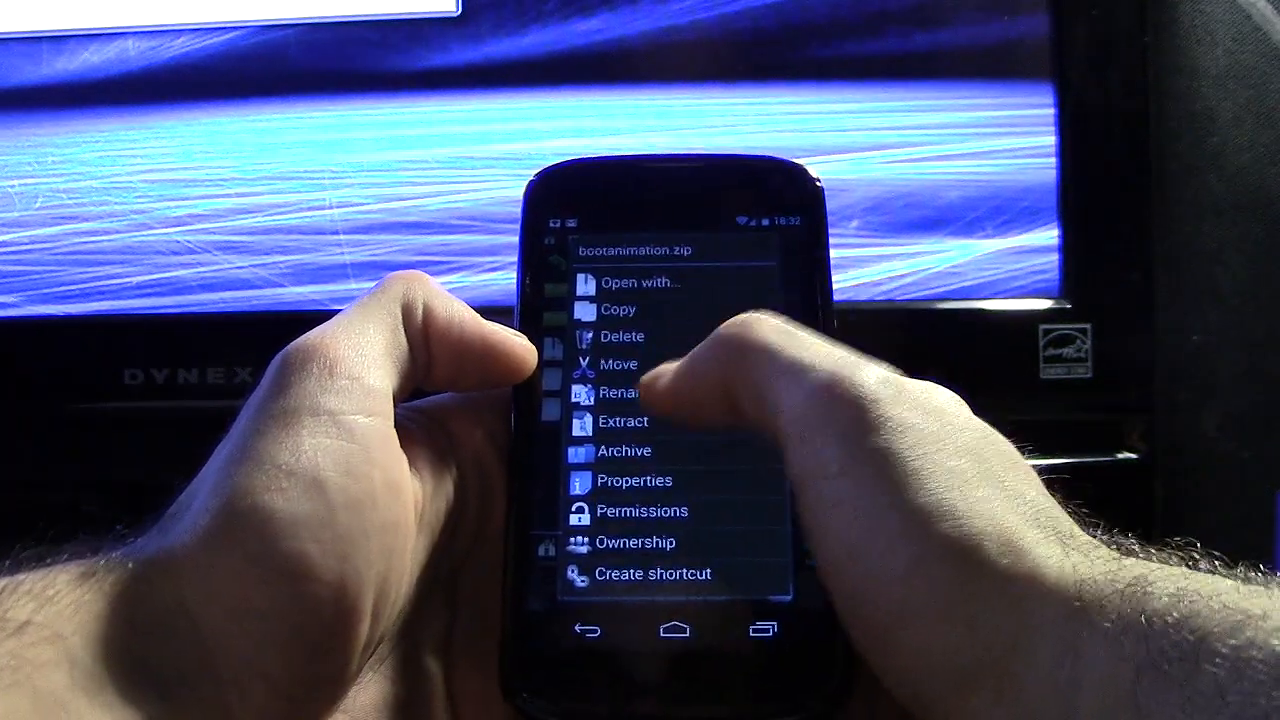
Rename bootanimation.zip as a backup, granting Superuser root access
click(618, 391)
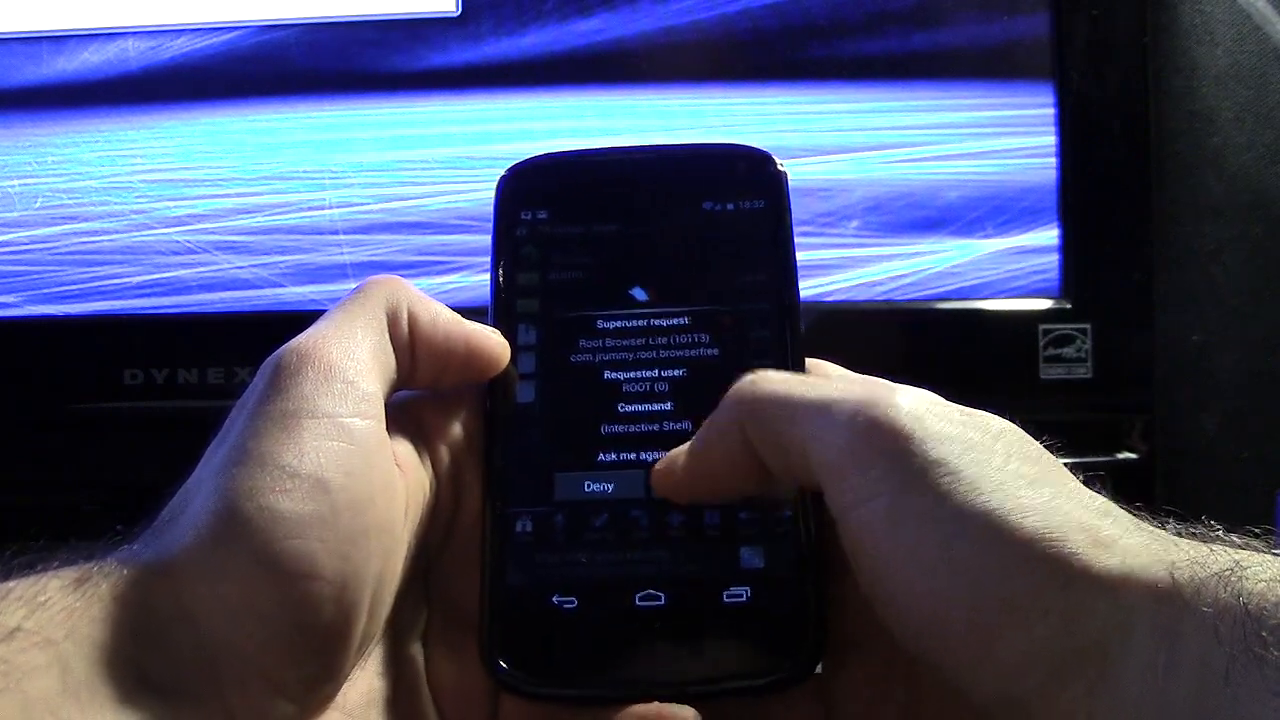
click(598, 486)
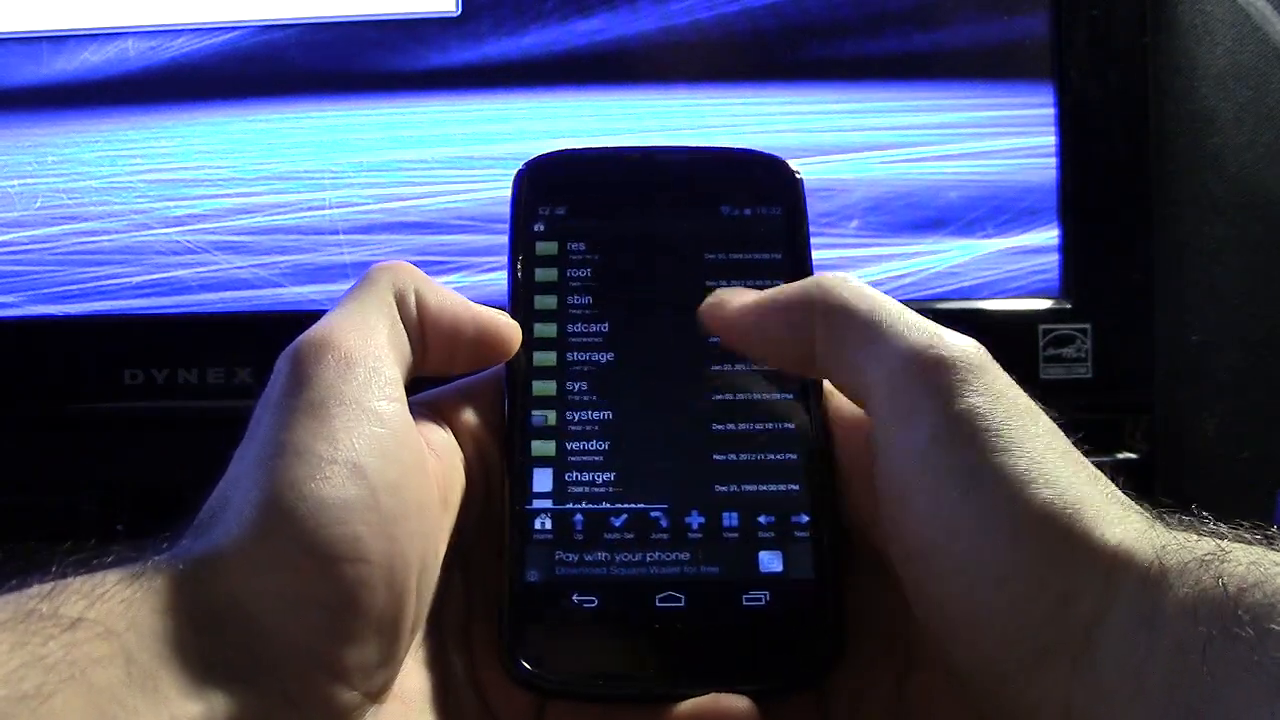
Move icsjb_bootanimation.zip from sdcard into /system/media
scroll(down, 3)
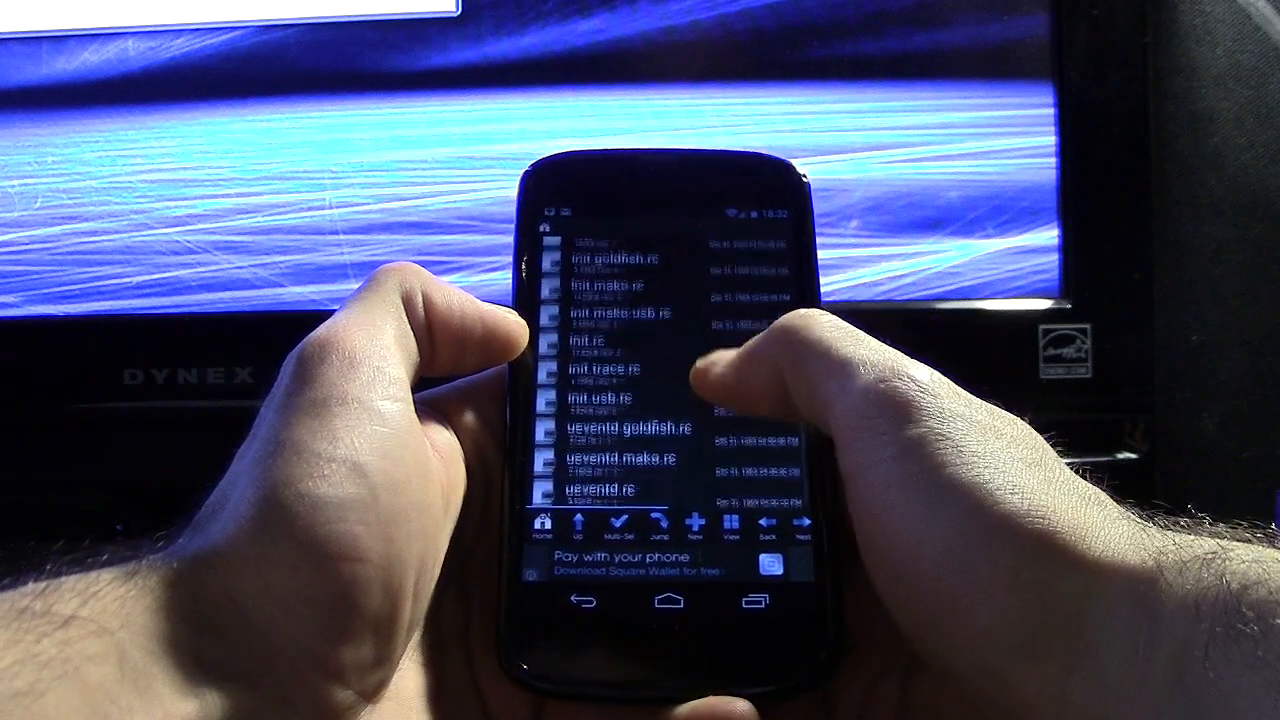
scroll(down, 3)
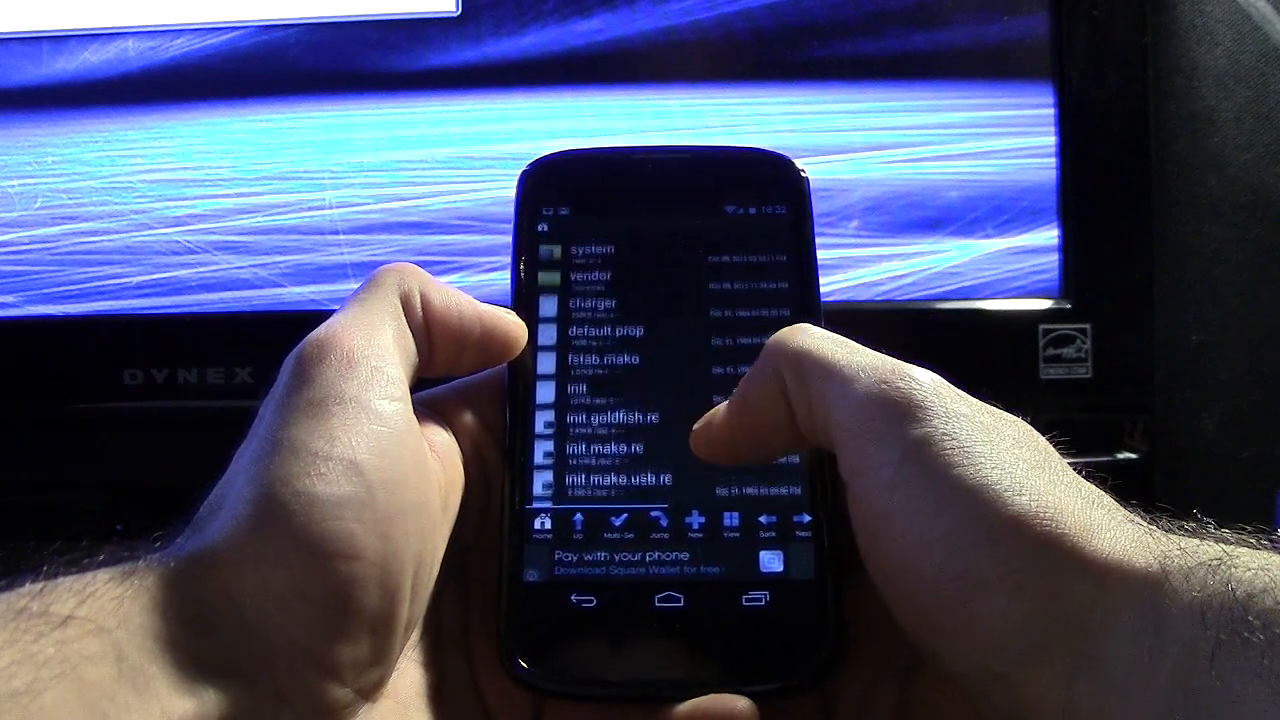
scroll(down, 3)
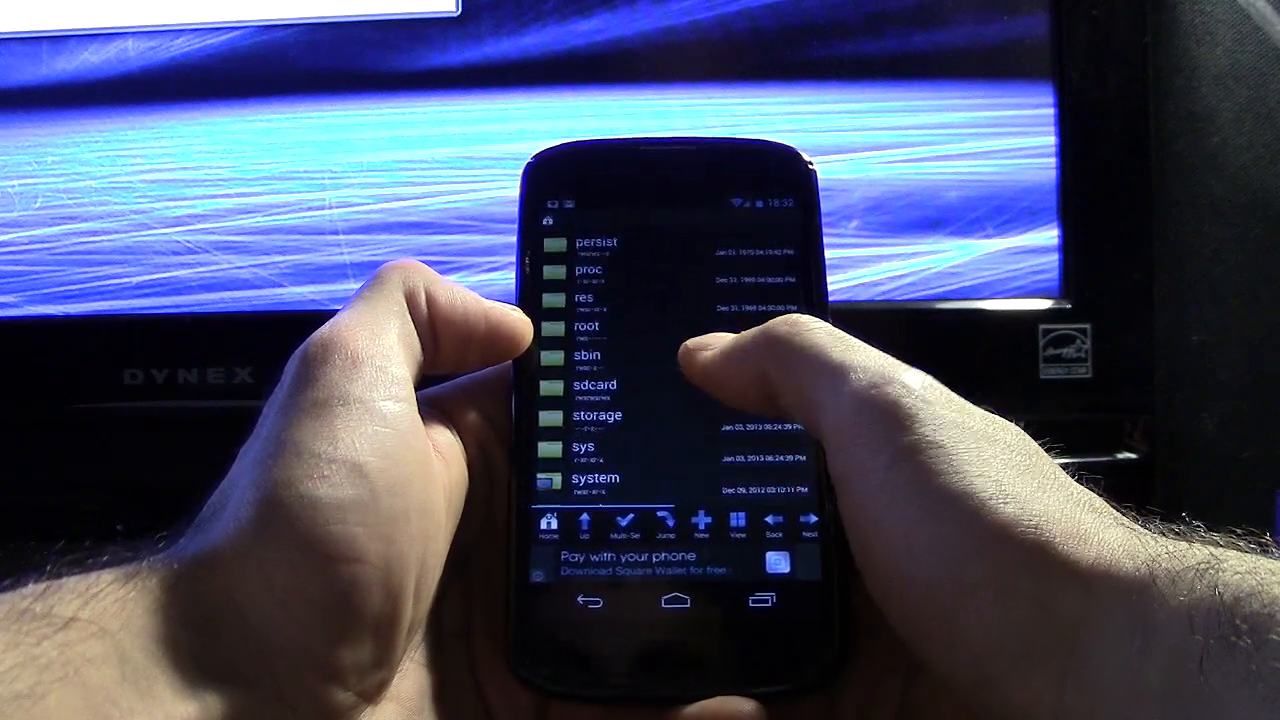
click(595, 385)
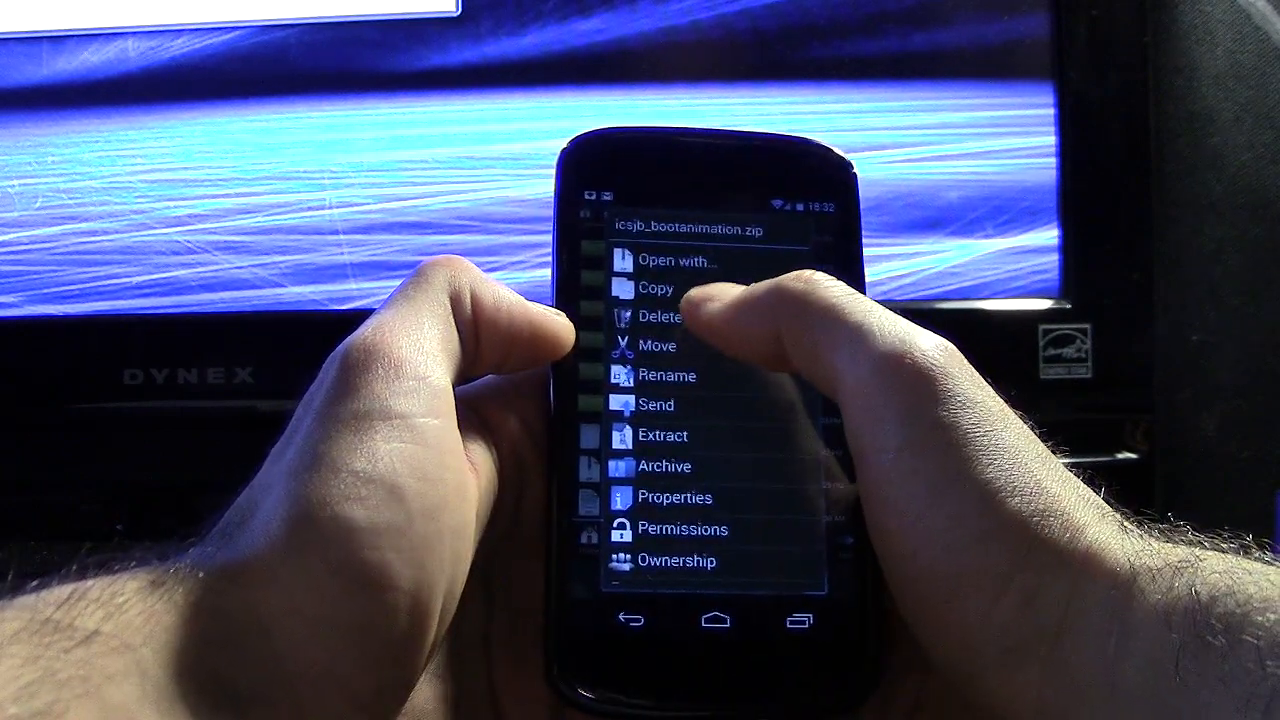
click(656, 288)
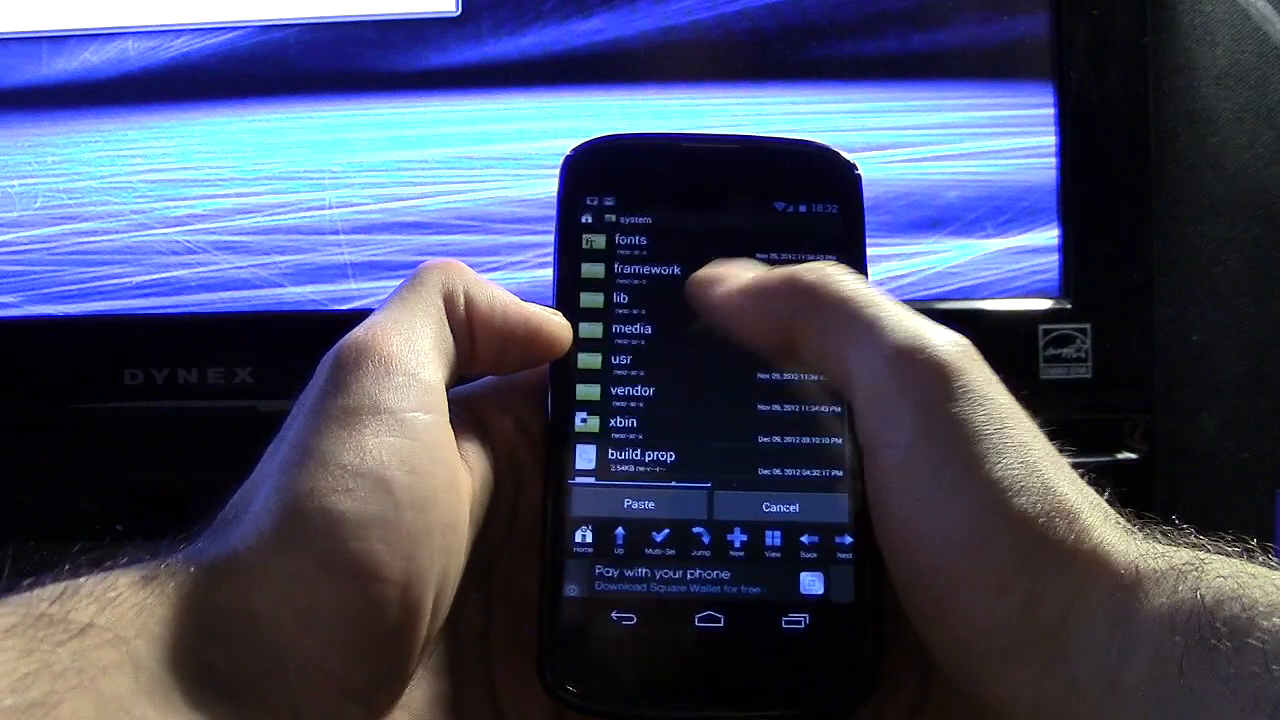
click(631, 328)
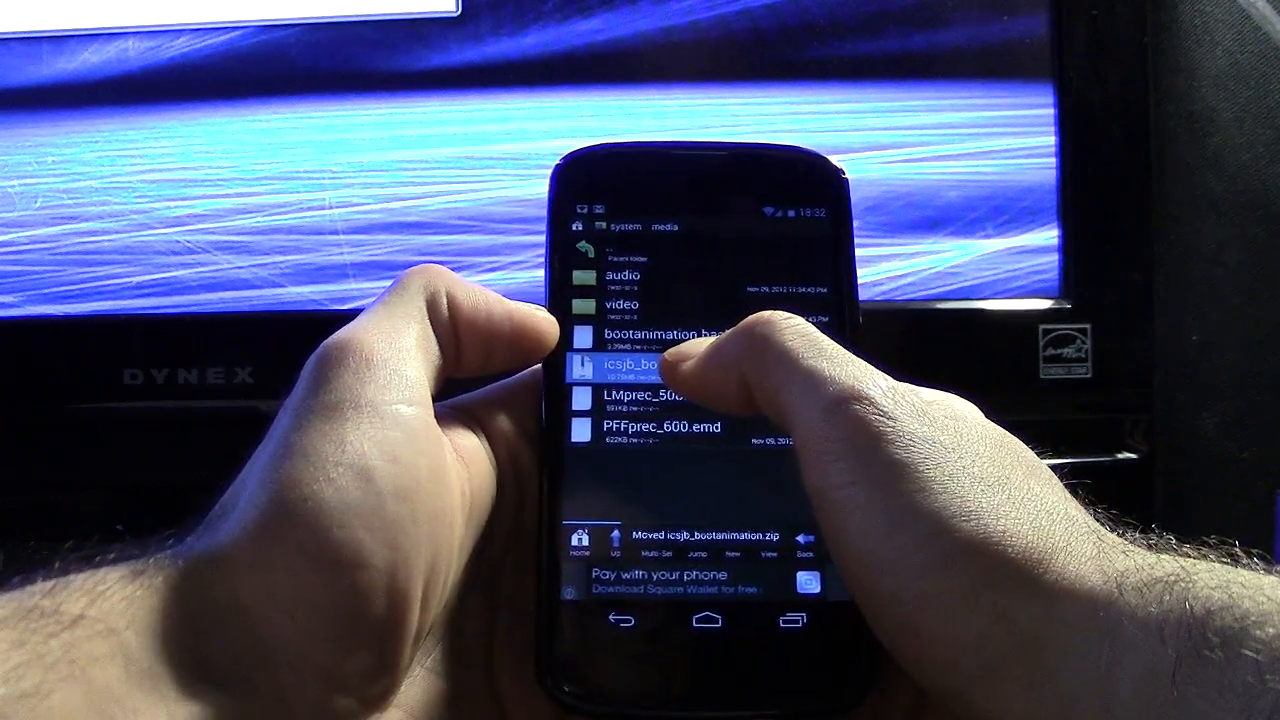
Rename icsjb_bootanimation.zip to bootanimation.zip by removing the icsjb_ prefix
click(645, 368)
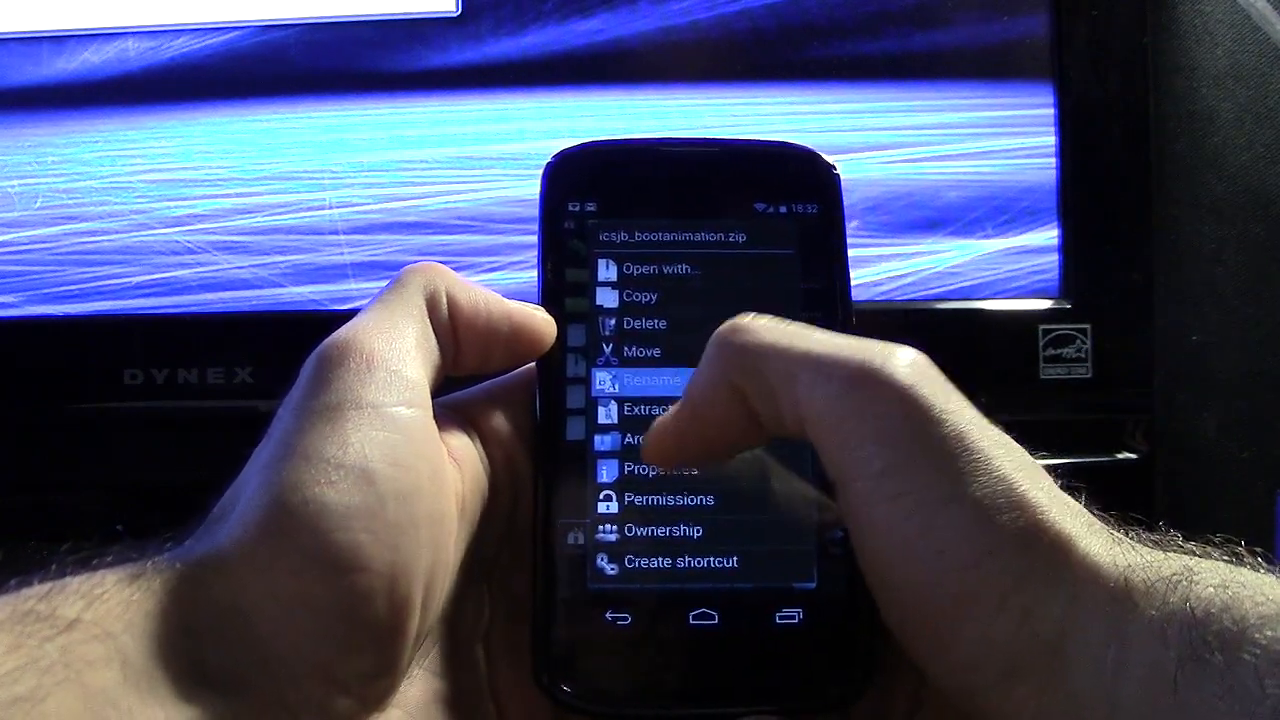
click(648, 380)
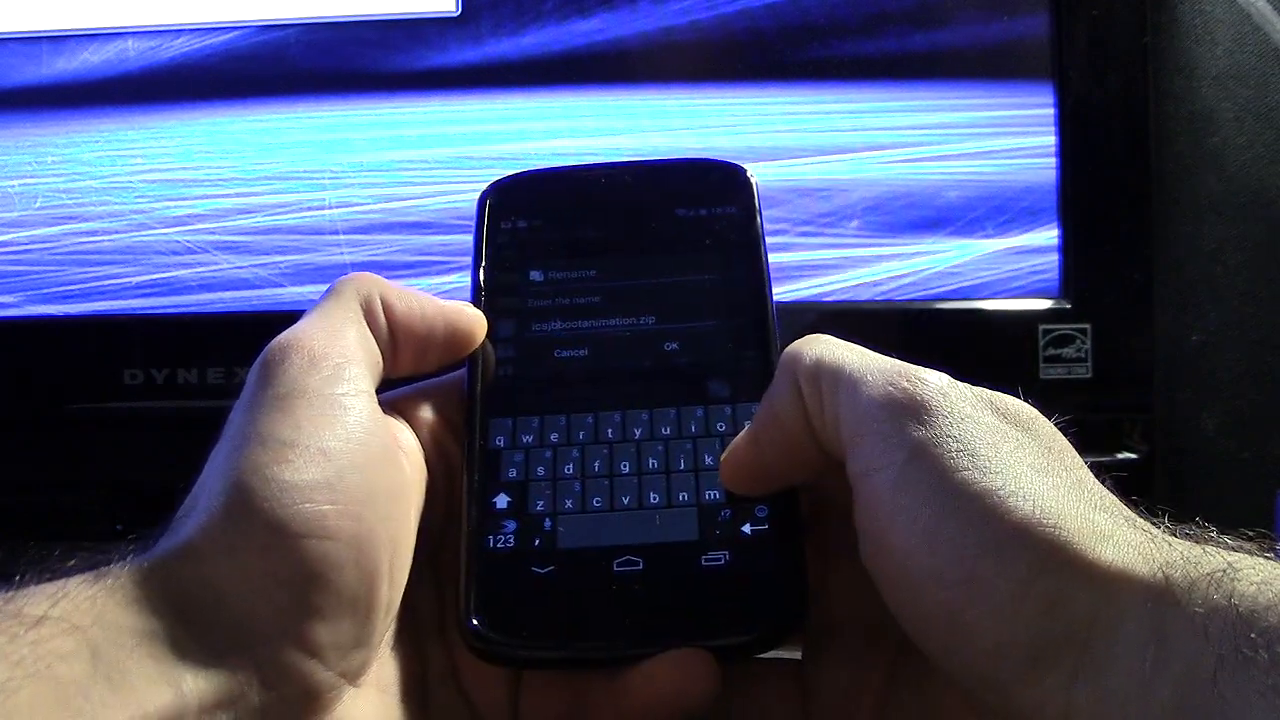
click(672, 345)
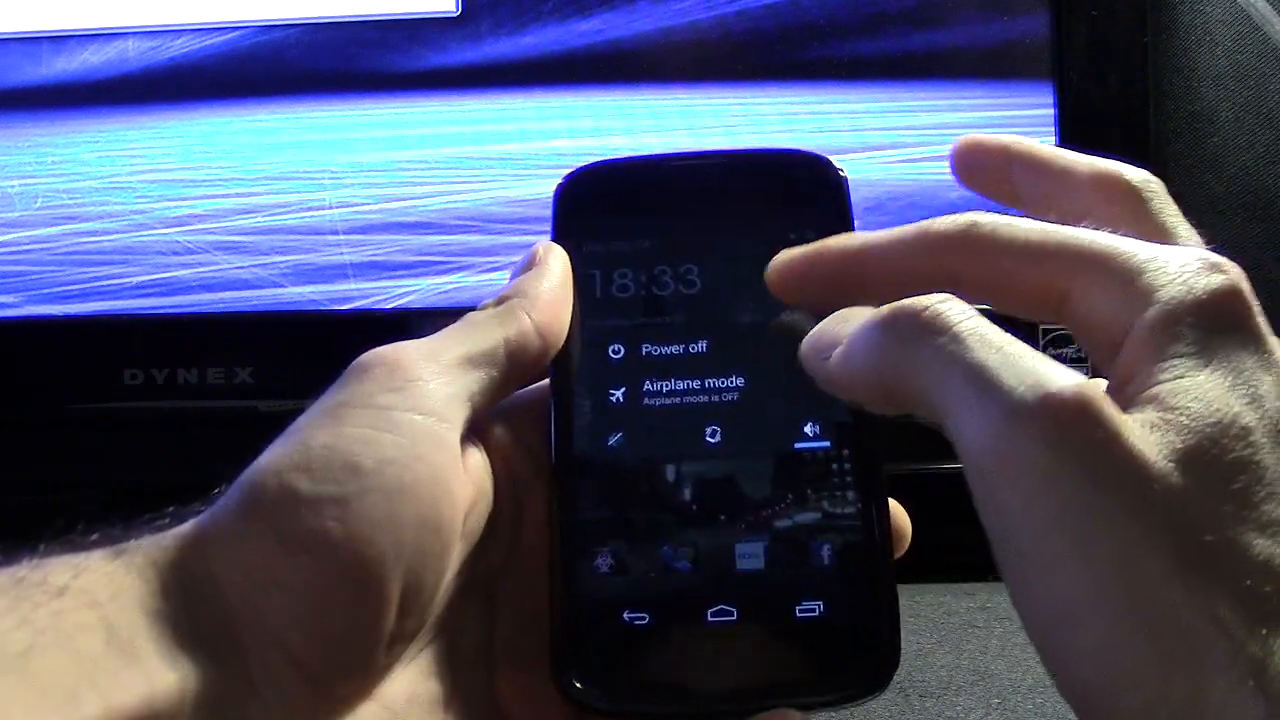
Choose Power off from the power menu to shut the phone down
click(673, 347)
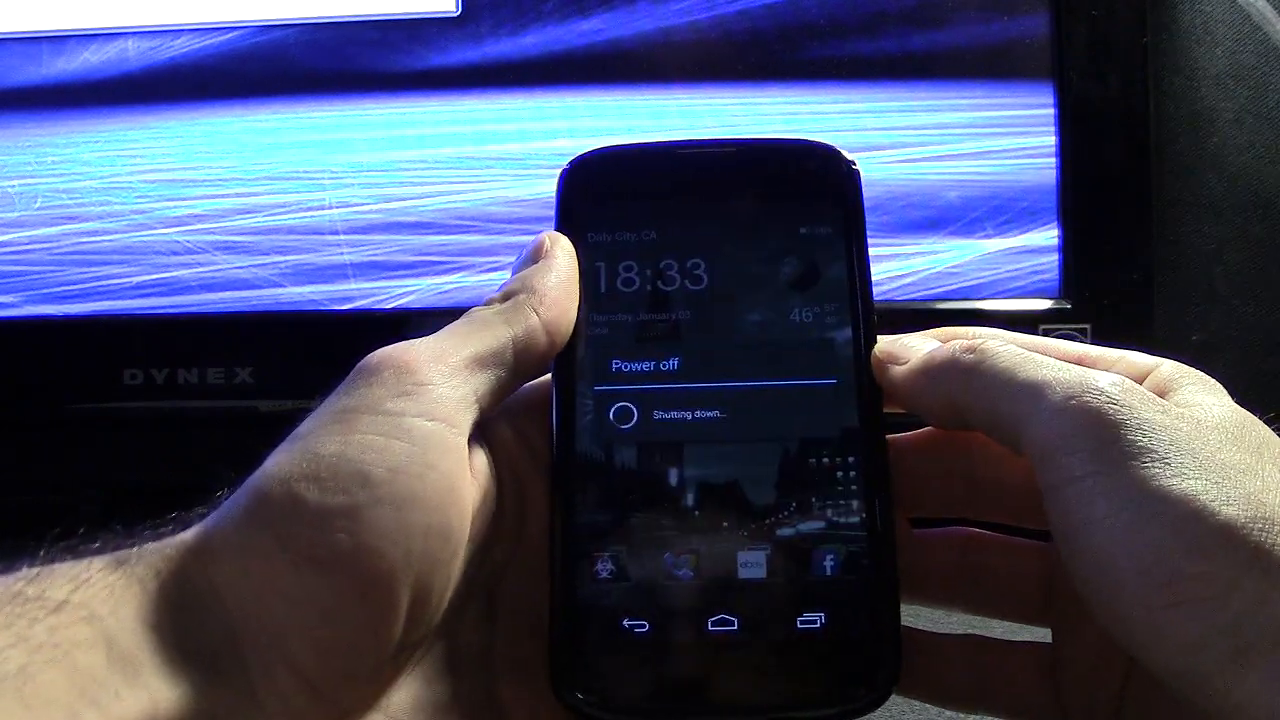